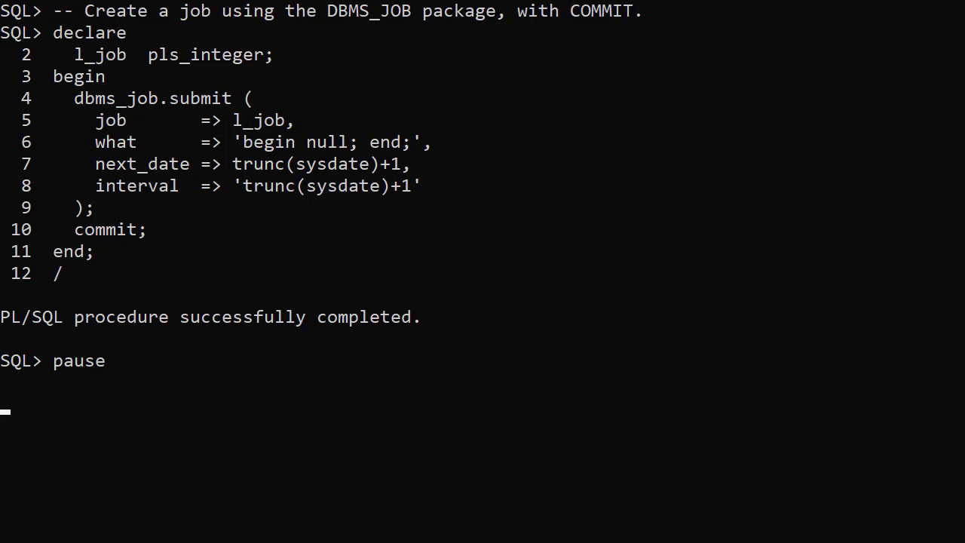
Step: Resume the paused script so it connects as SYSDBA and lists the scheduler-to-DBMS_JOB mapping
key(Enter)
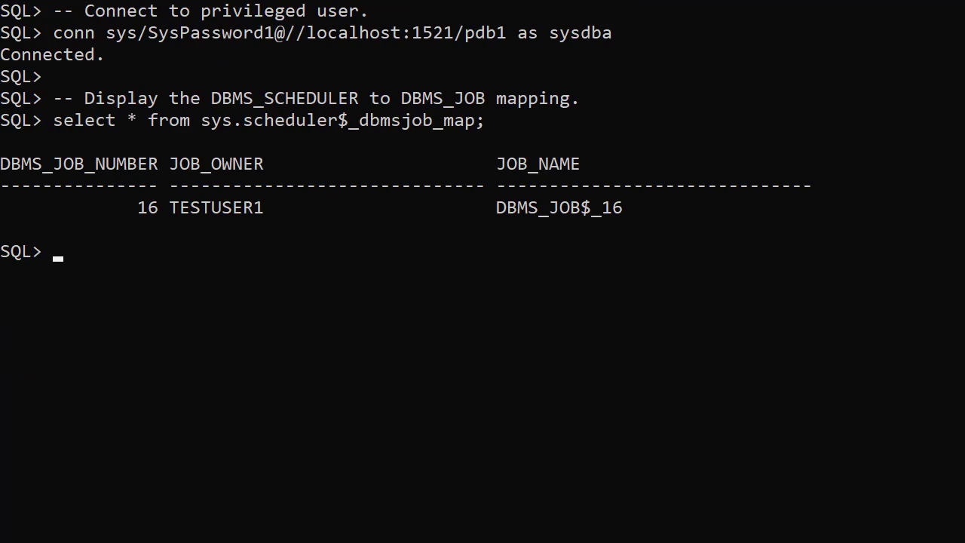